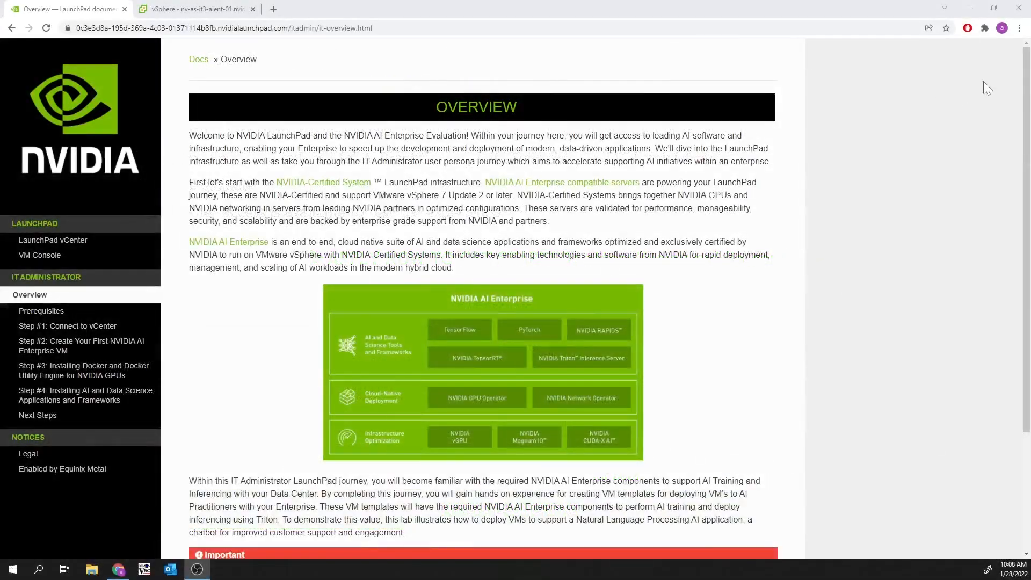
Step: Open the Actions menu for host nv-as-it3-aient-01 in the vSphere Client
{"action": "scroll", "scroll_direction": "down", "scroll_amount": 3}
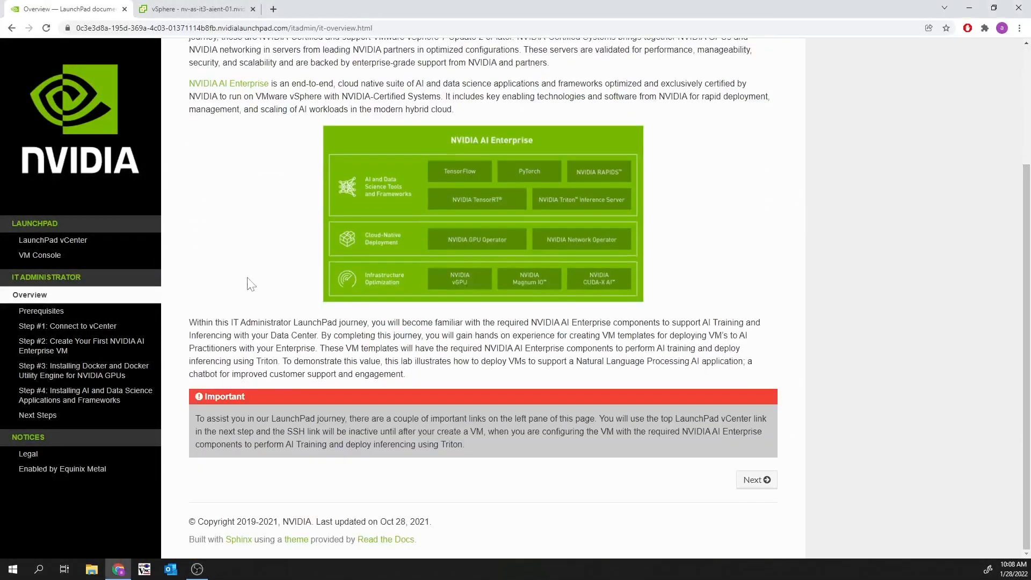
{"action": "right_click", "coordinate": [53, 240]}
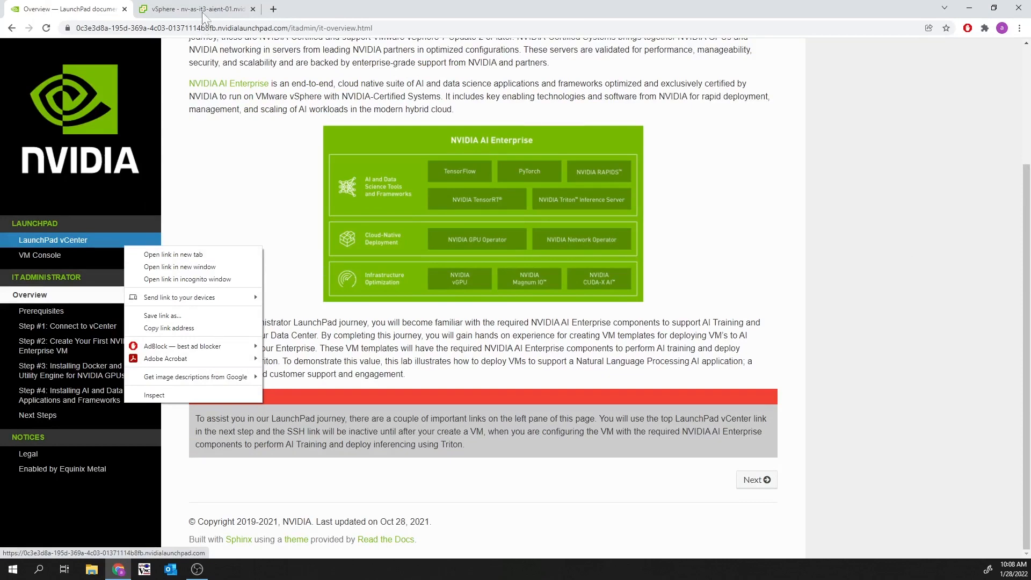
{"action": "left_click", "coordinate": [196, 9]}
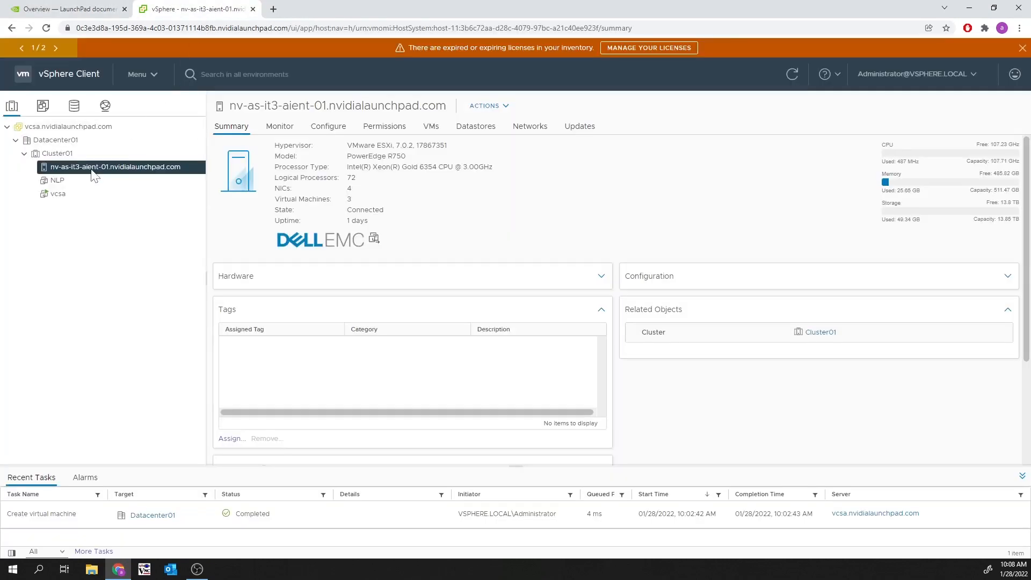
{"action": "right_click", "coordinate": [116, 167]}
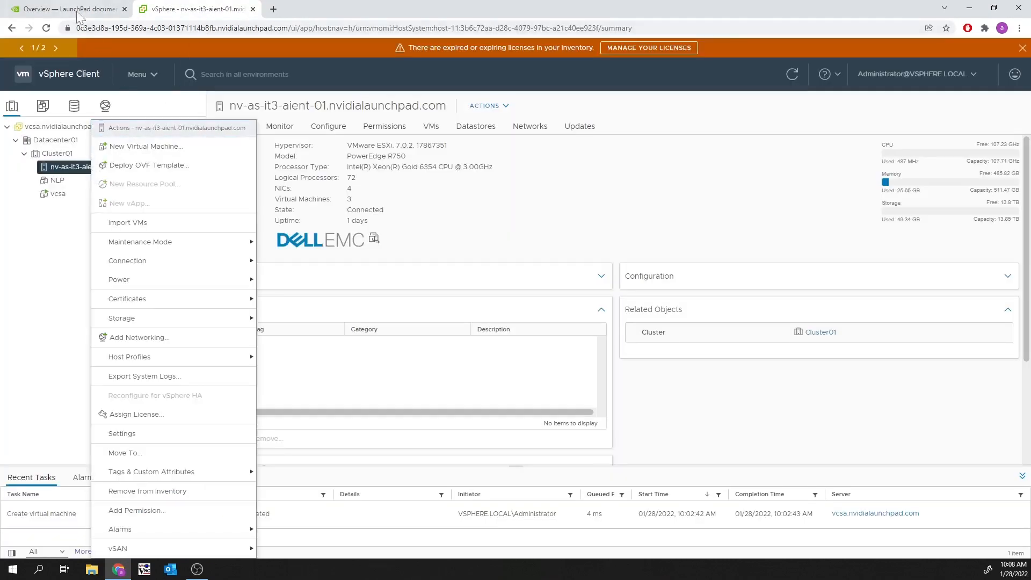
Step: Skim Step #2's vGPU, driver and Ubuntu licensing sections, then read the AI Practitioner overview
{"action": "left_click", "coordinate": [65, 9]}
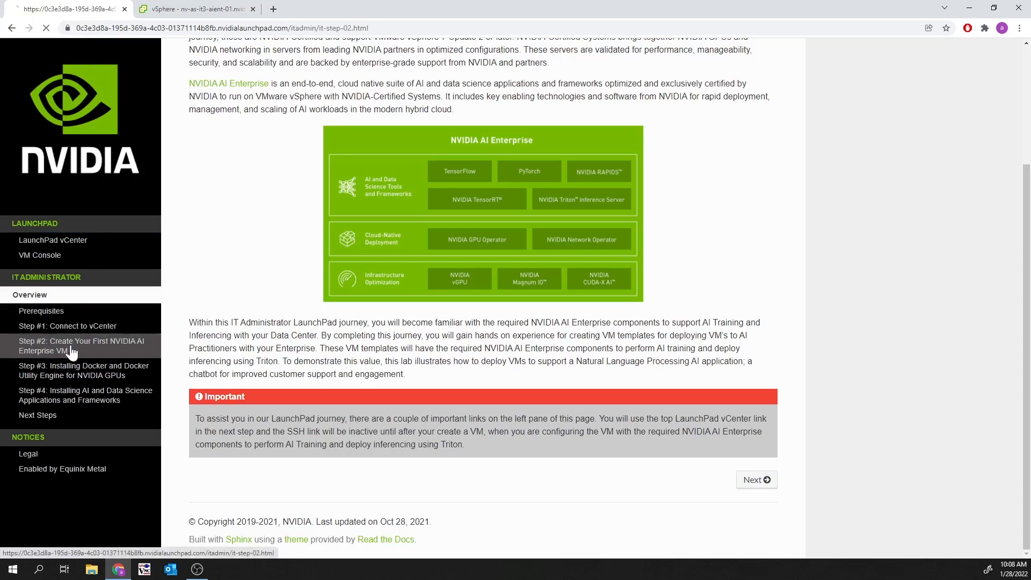
{"action": "left_click", "coordinate": [81, 346]}
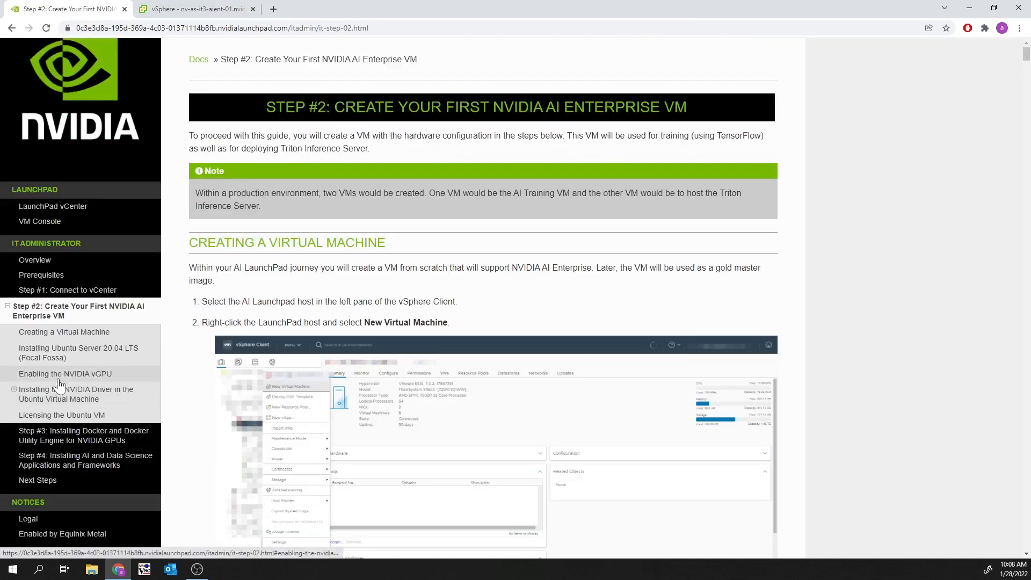
{"action": "left_click", "coordinate": [65, 374]}
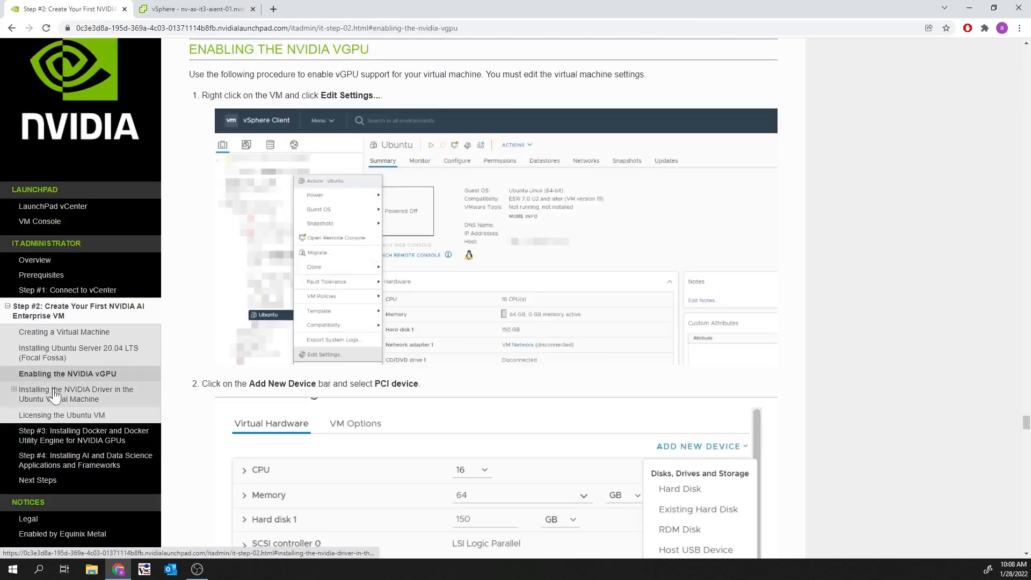
{"action": "left_click", "coordinate": [76, 393]}
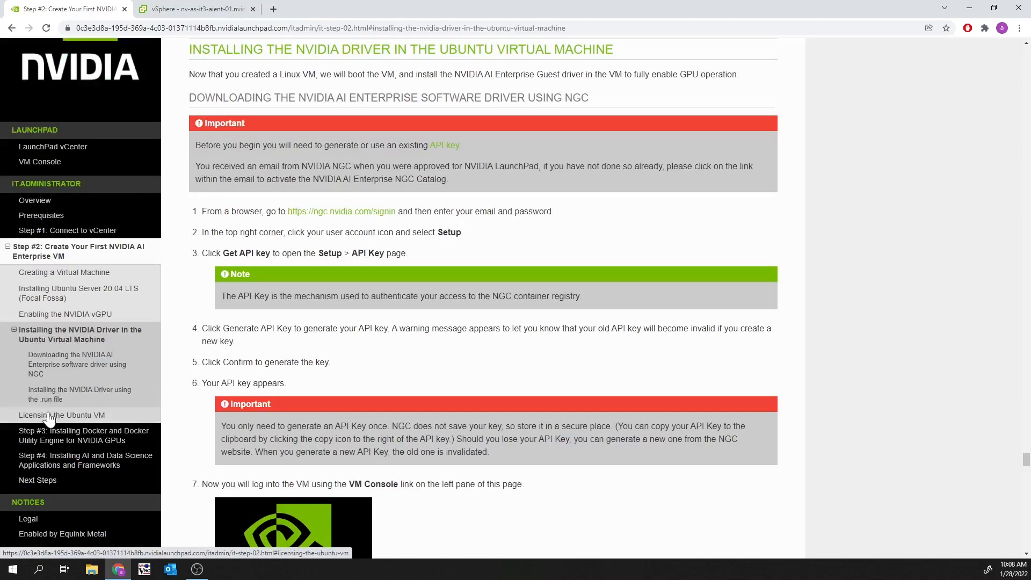
{"action": "left_click", "coordinate": [62, 415]}
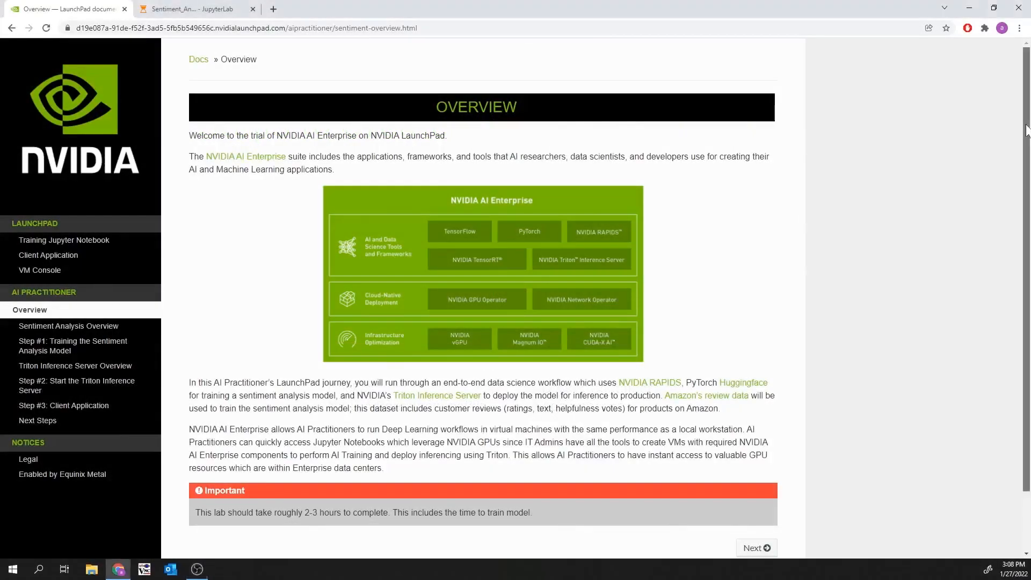
{"action": "scroll", "scroll_direction": "down", "scroll_amount": 3}
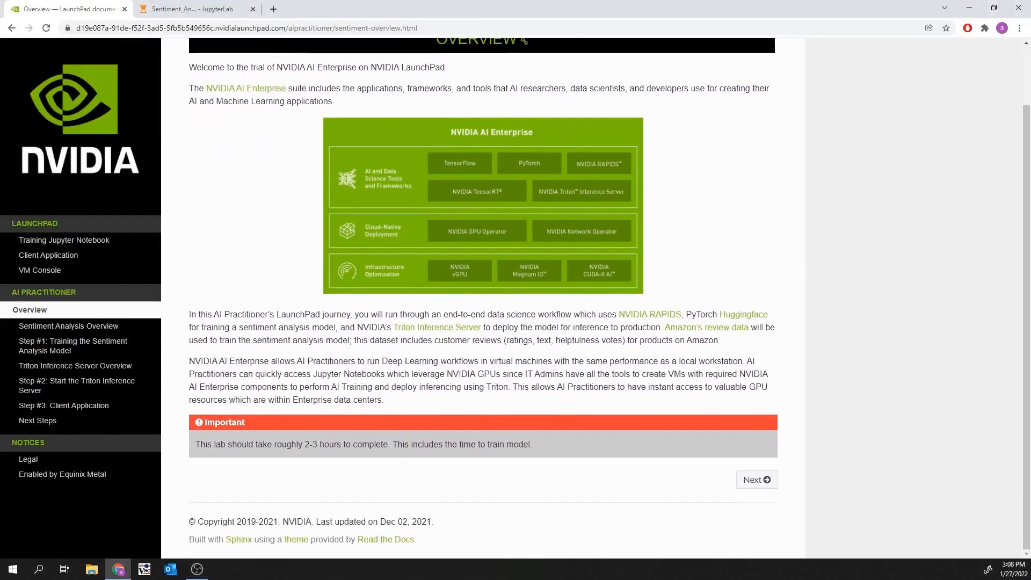
Step: Show Sentiment_Analysis.ipynb's Step-21 training cell with per-epoch loss and accuracy
{"action": "left_click", "coordinate": [191, 8]}
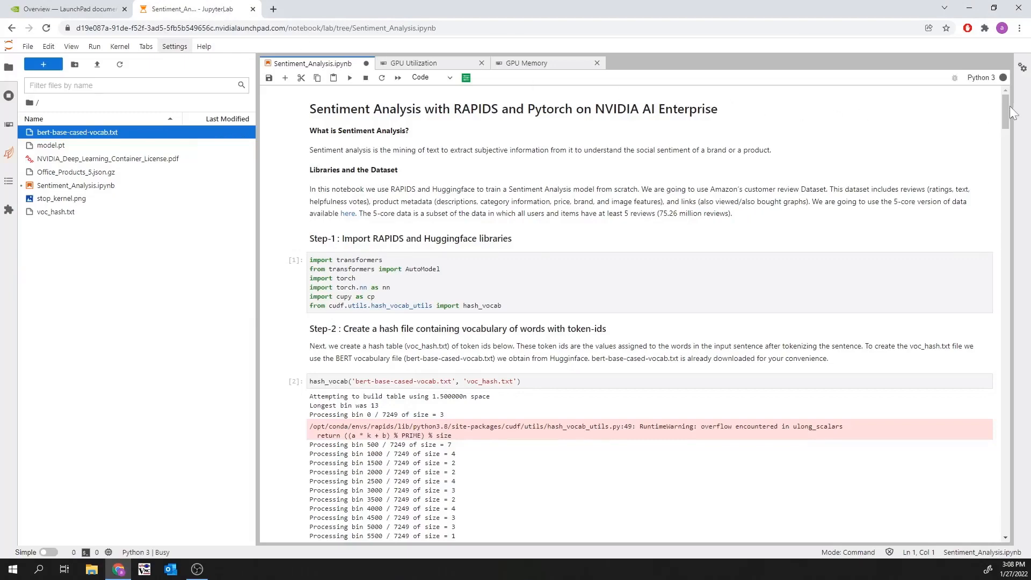
{"action": "scroll", "scroll_direction": "down", "scroll_amount": 3}
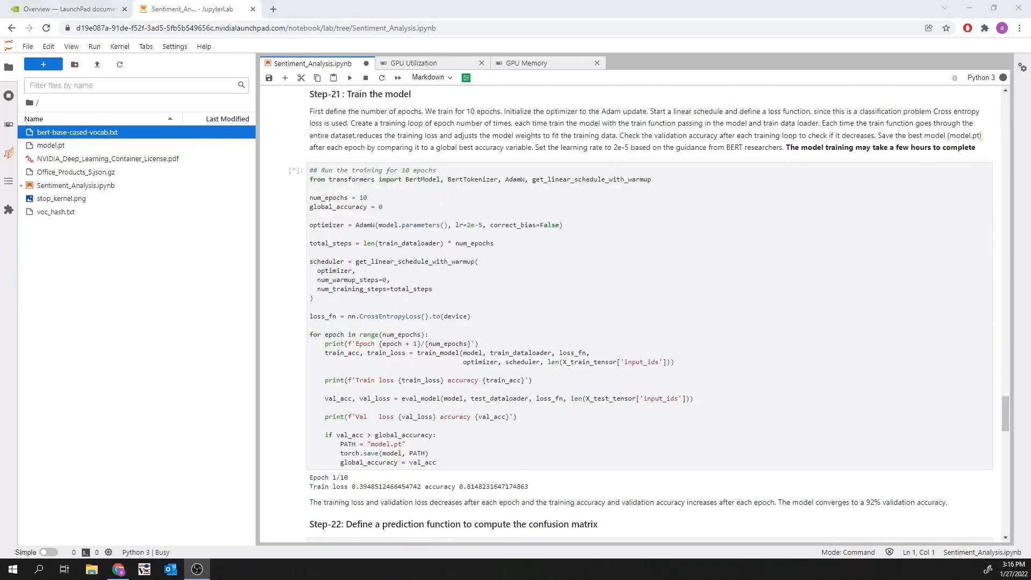
{"action": "scroll", "scroll_direction": "down", "scroll_amount": 3}
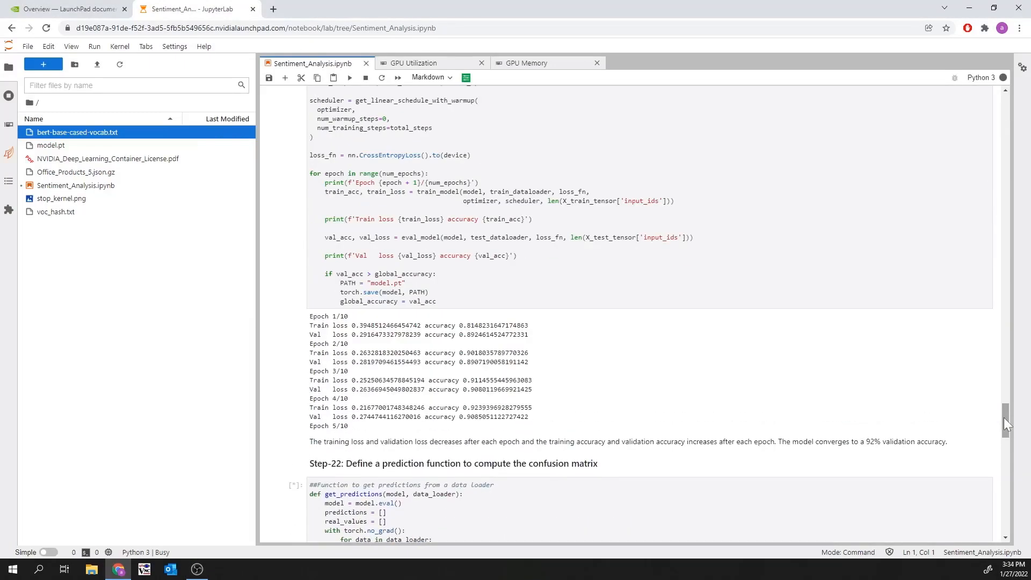